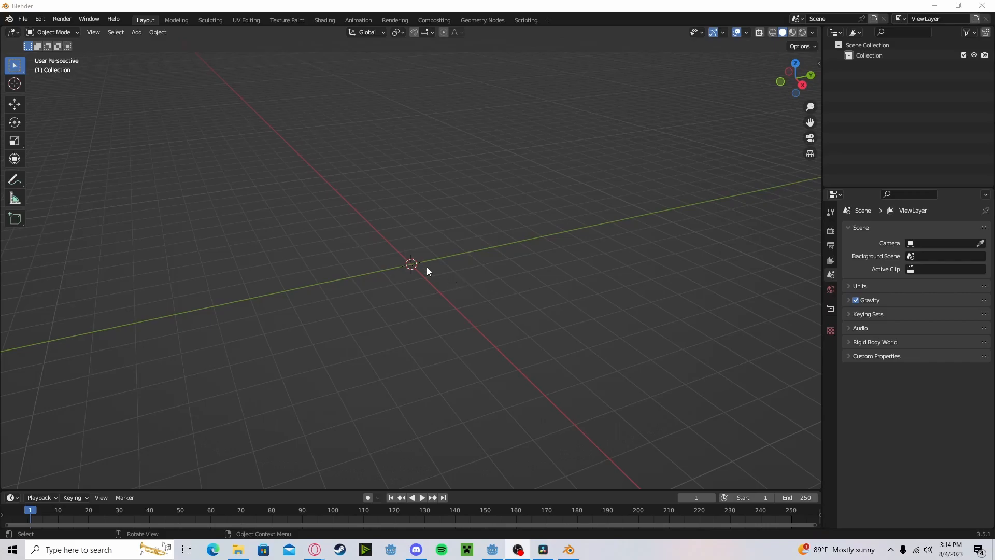
Add a mesh plane to the Blender scene and move to the Shading workspace for its material
click(136, 32)
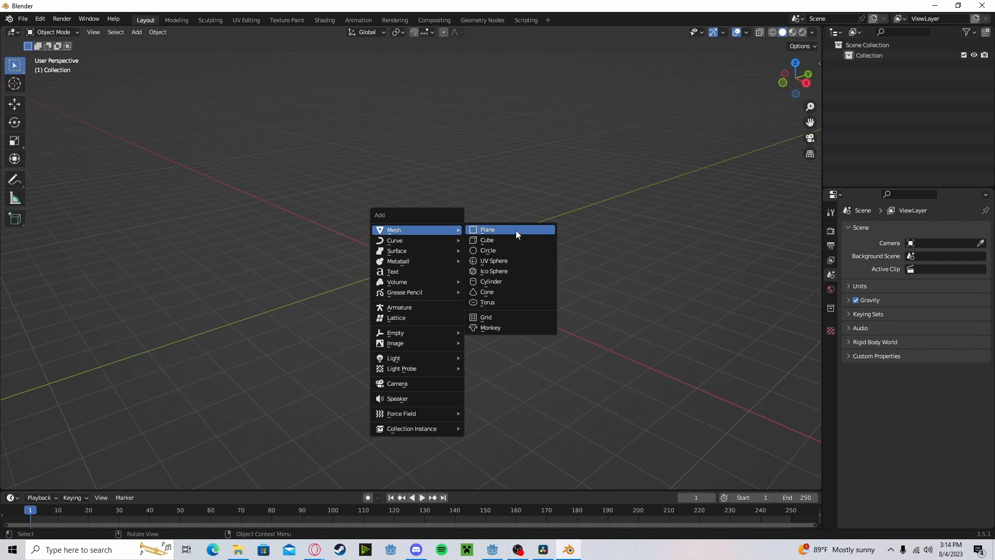
click(487, 230)
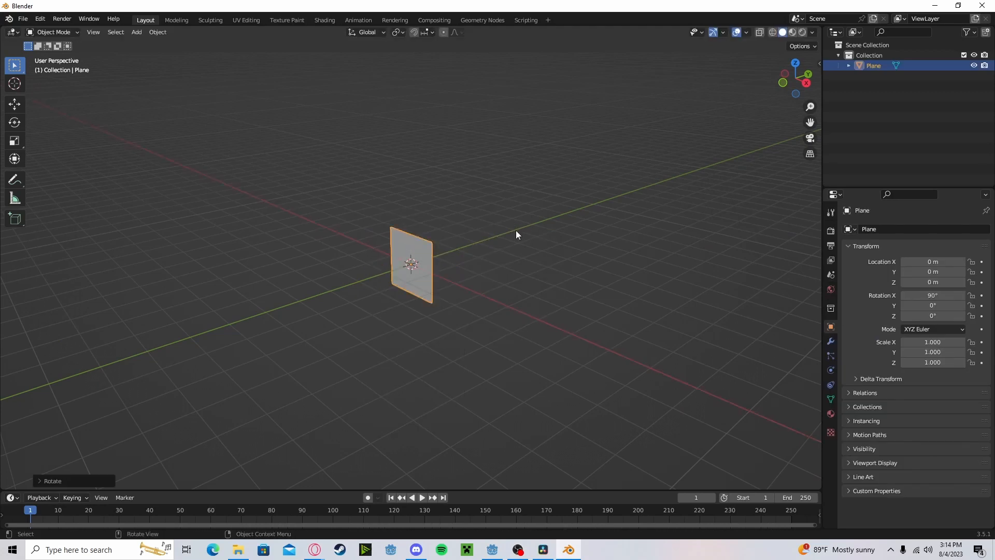
click(325, 20)
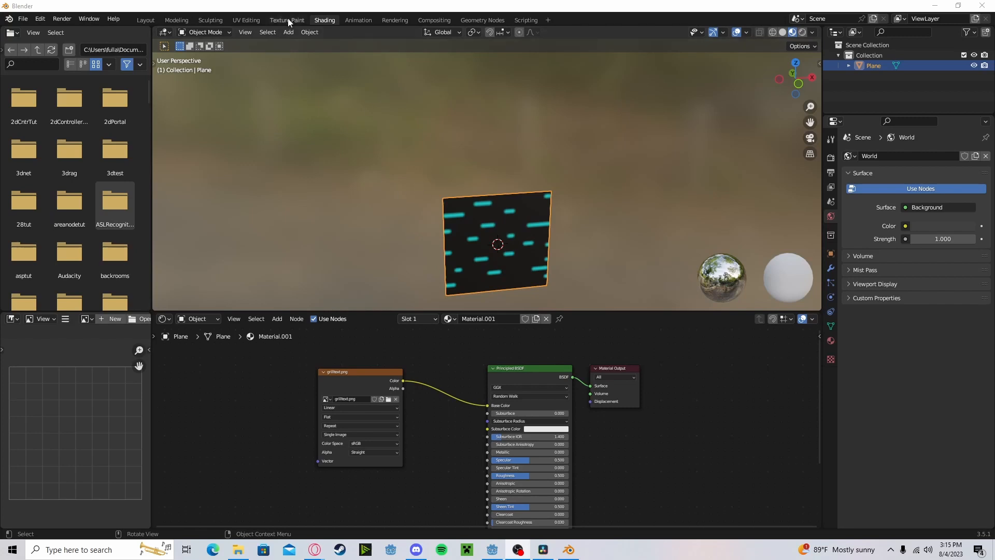
Unwrap the plane's UVs onto the dashed-lines image, then export it via File > Export
click(245, 19)
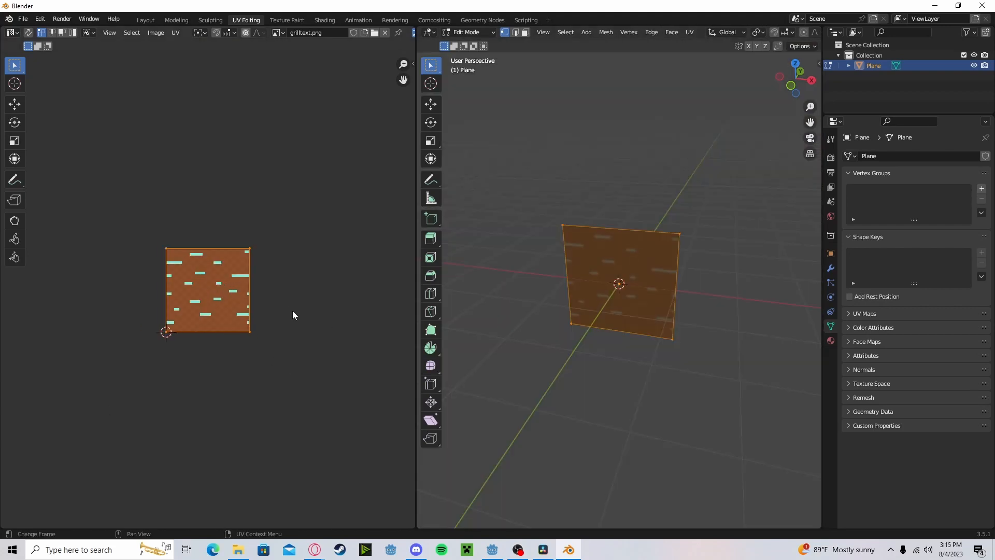
key(s)
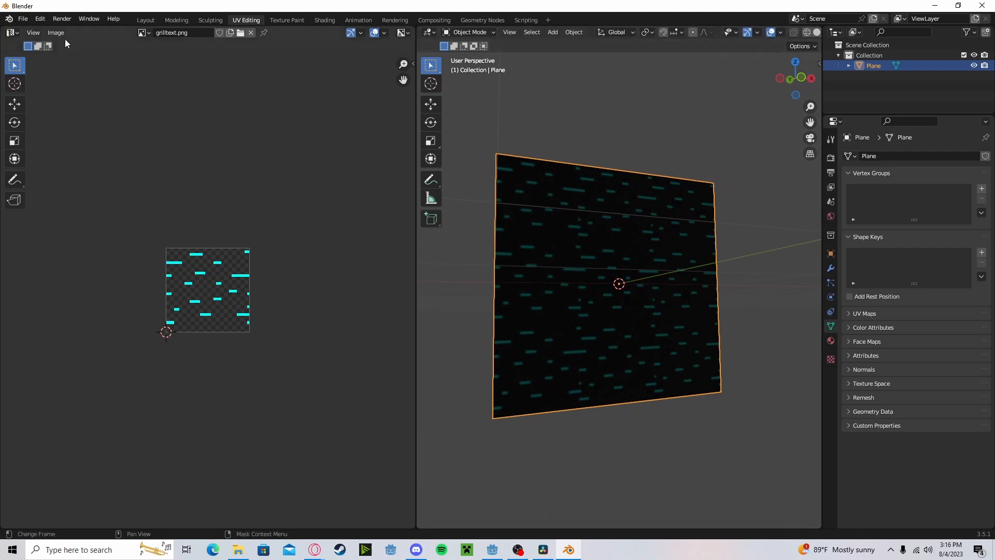
mouse_move(62, 19)
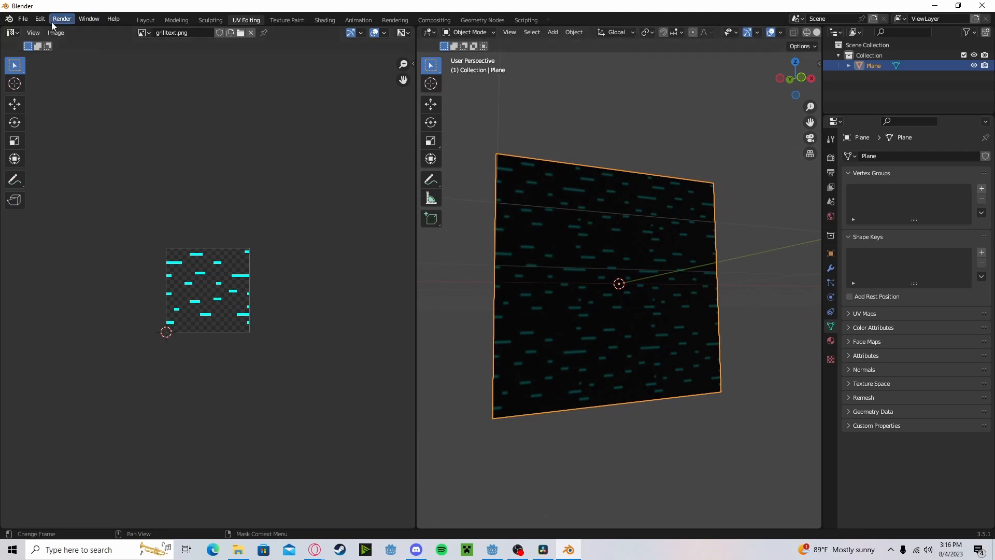
click(23, 20)
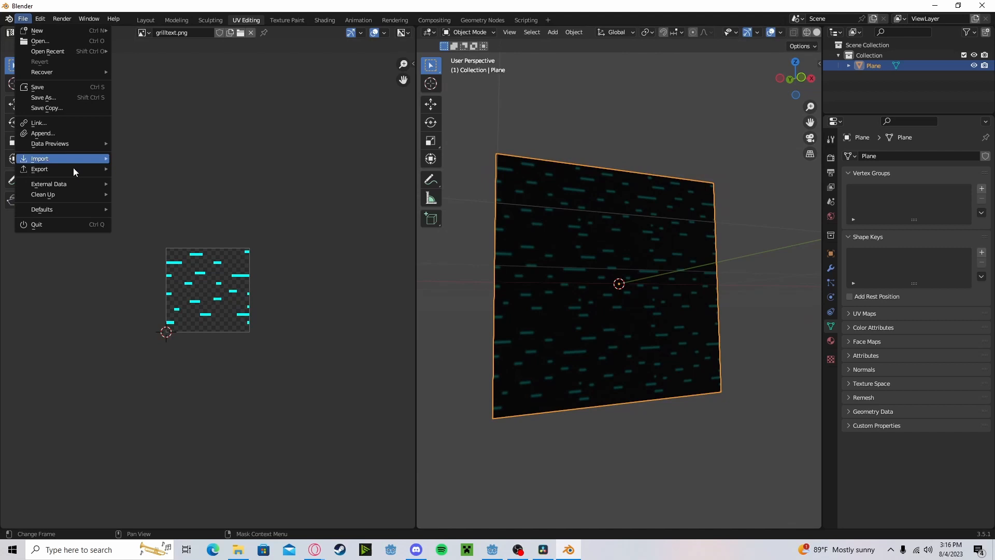
click(541, 549)
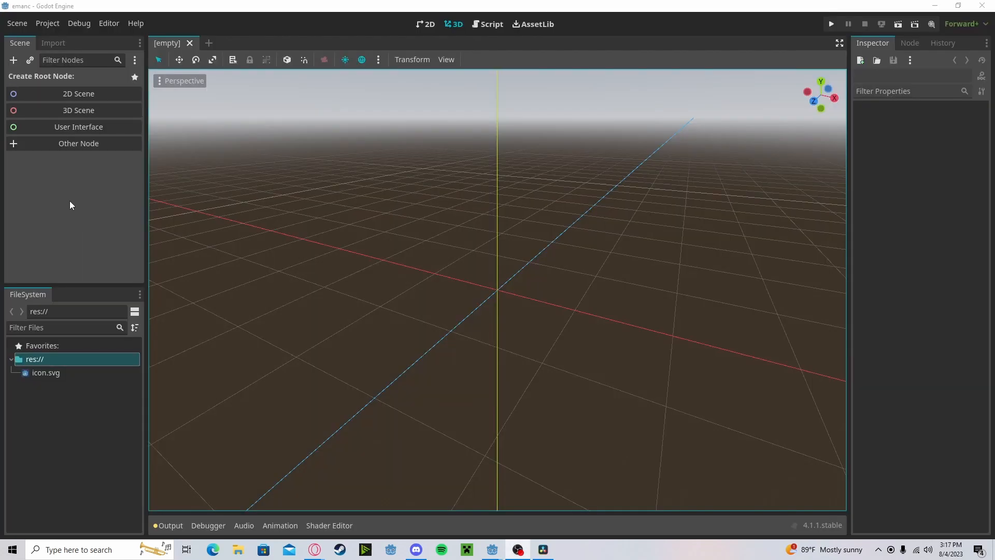
Create a Node3D as the root of the new 3D scene
click(77, 110)
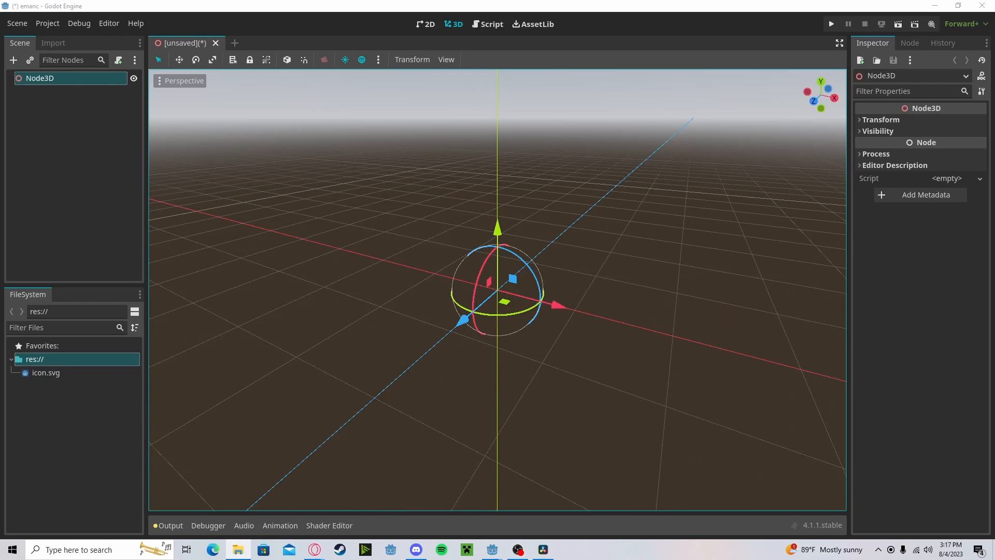
mouse_move(96, 433)
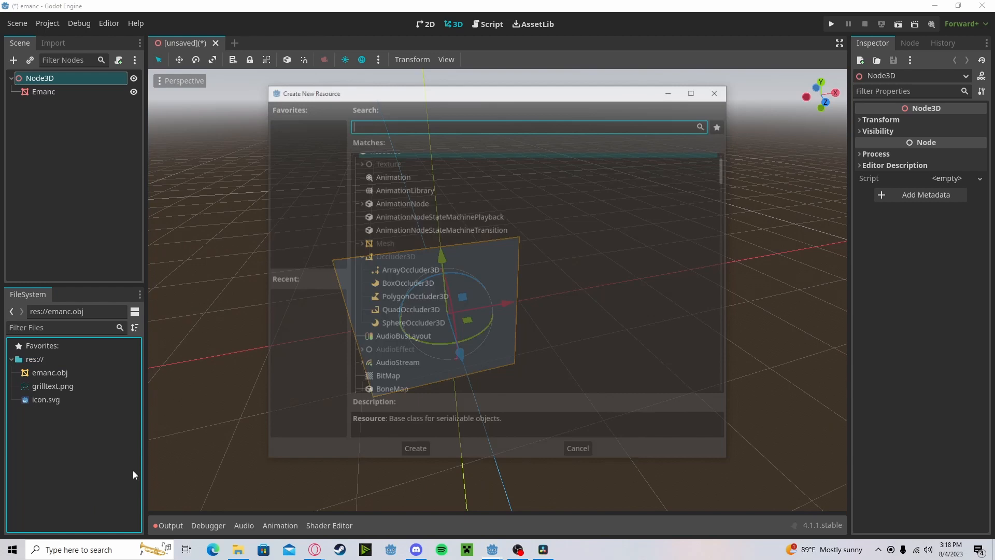
Create a StandardMaterial3D saved as emanc.tres and expand its Albedo settings for the texture
text(mater)
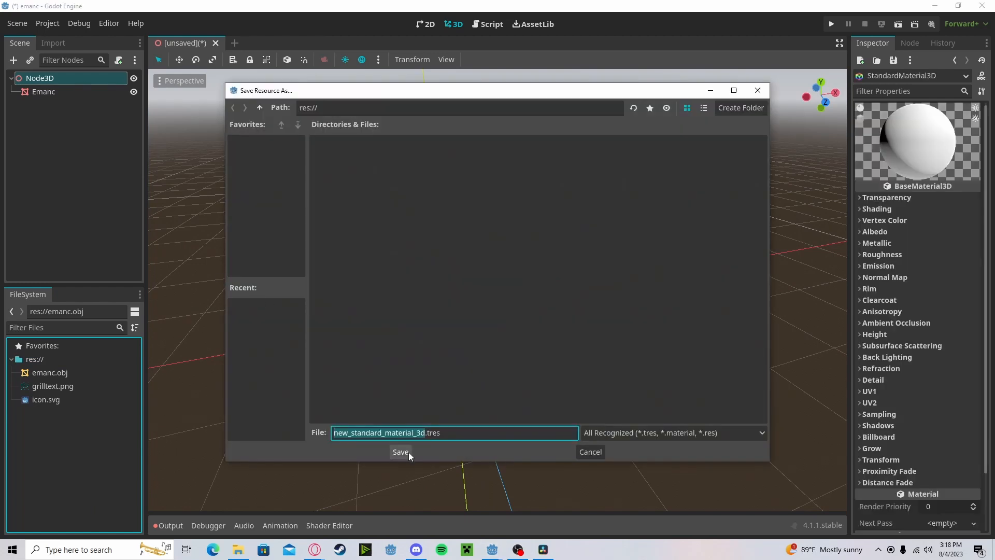
click(400, 452)
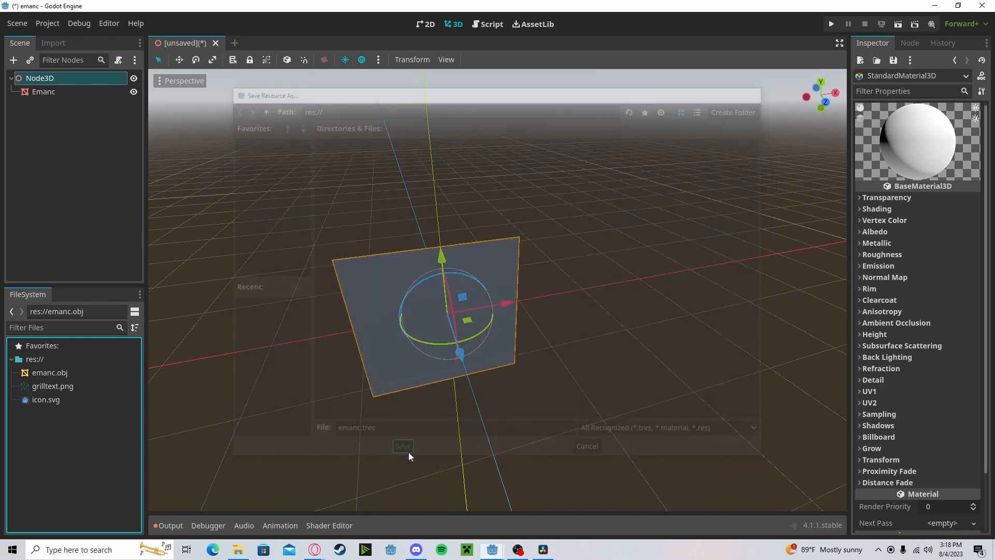
click(402, 446)
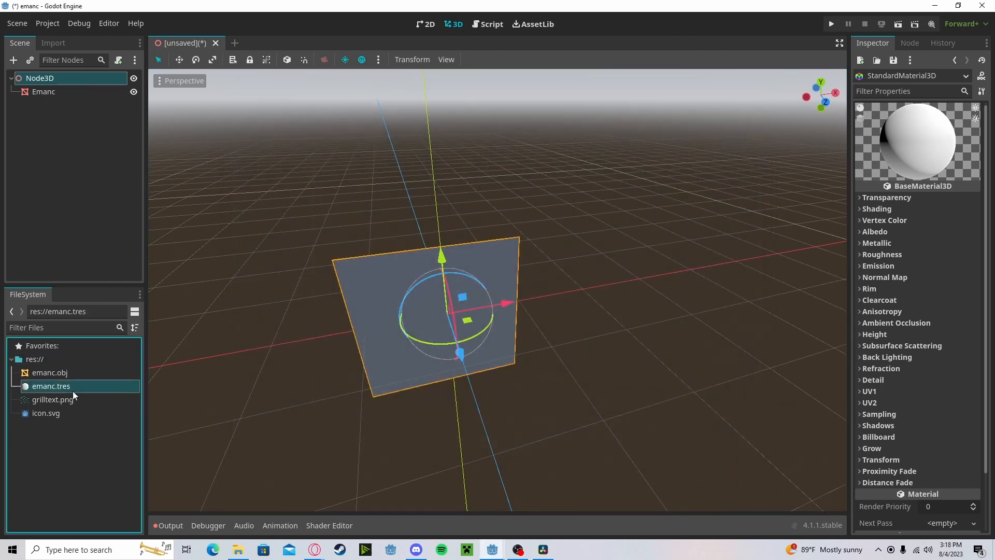
click(874, 232)
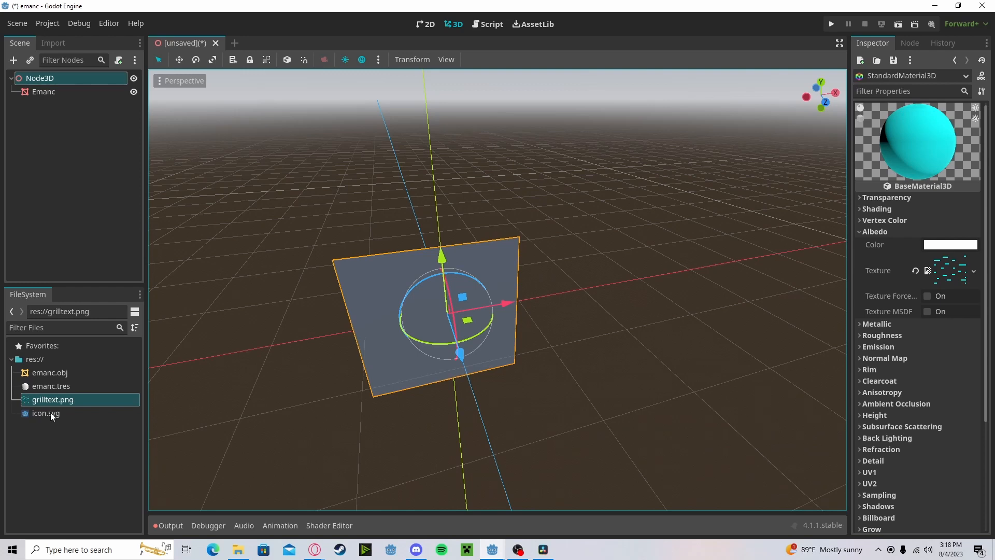
Drop emanc.tres onto the plane, set Transparency to Alpha and change the Cull Mode
drag(50, 386, 457, 302)
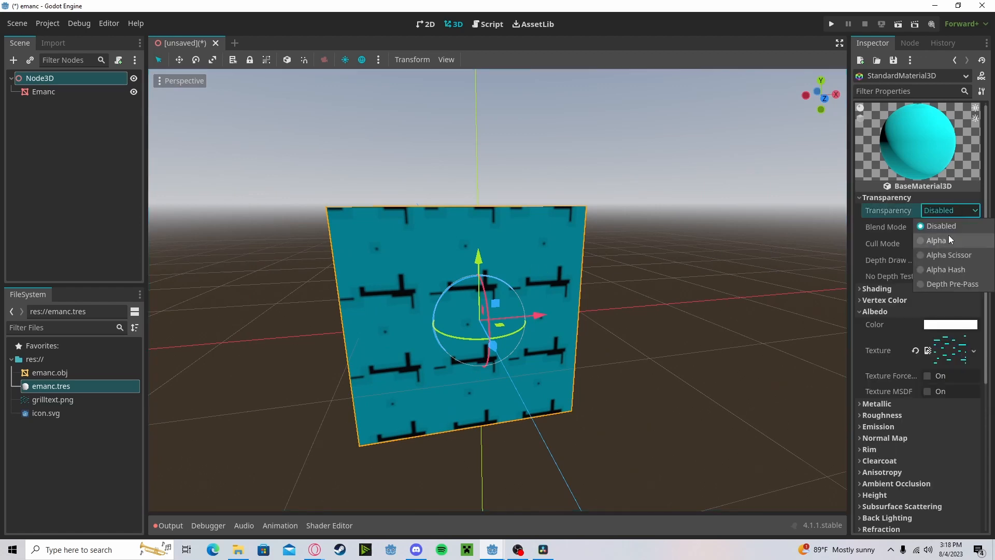
click(937, 240)
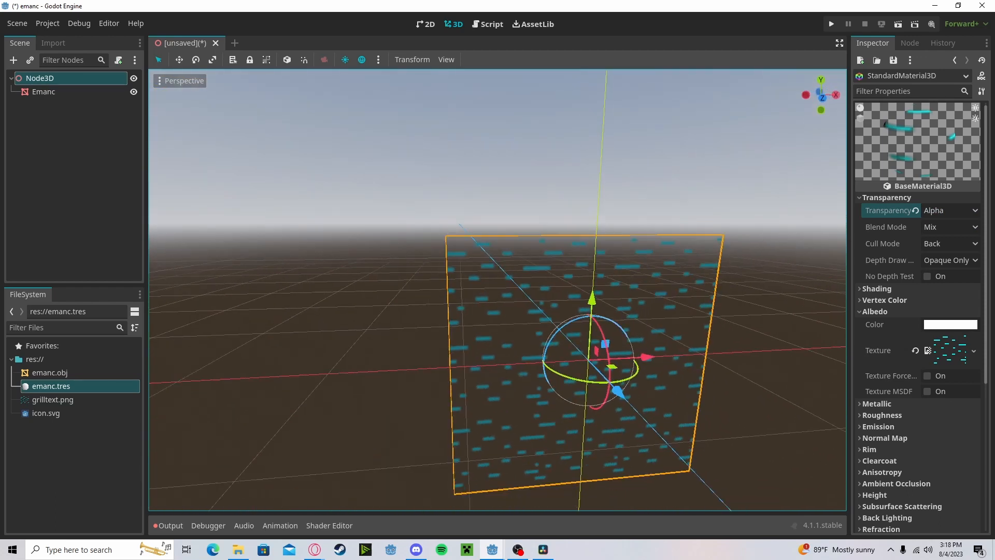
click(949, 243)
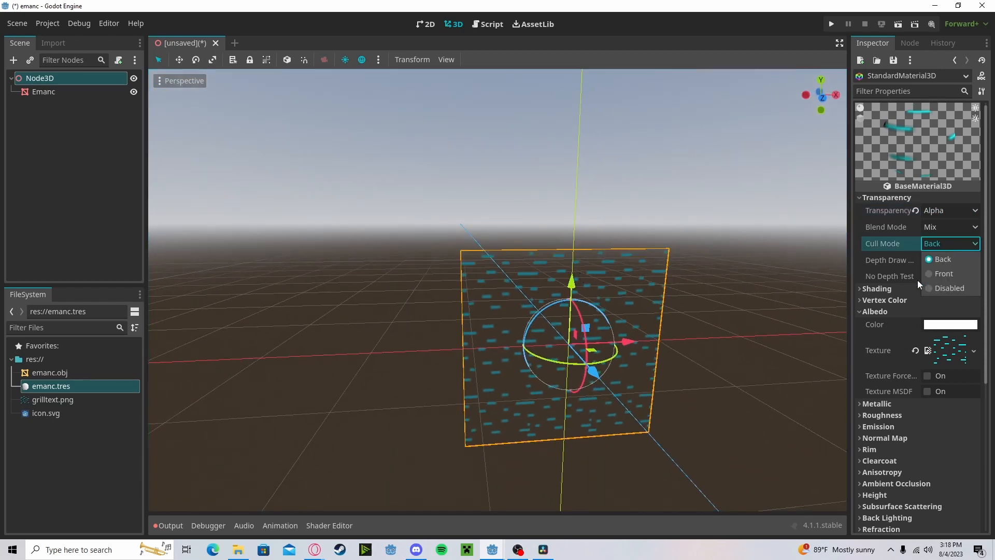
click(948, 288)
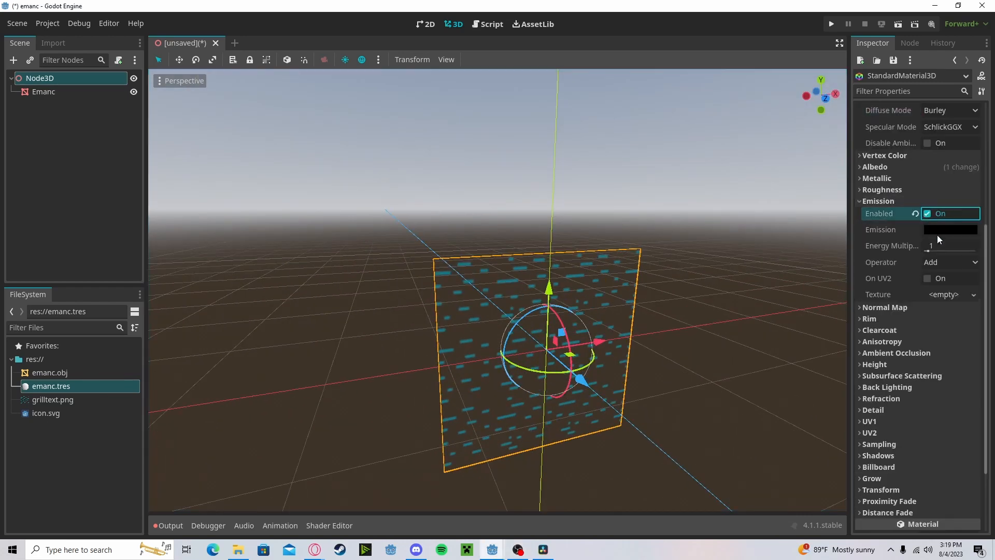
Pick a cyan Emission colour for the lines, then select the Emanc mesh node
click(950, 229)
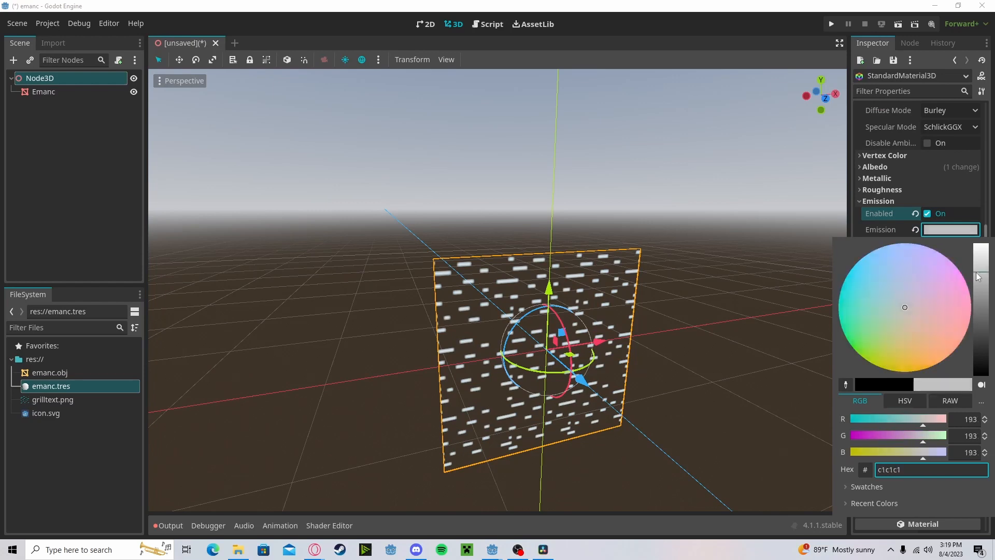
click(854, 265)
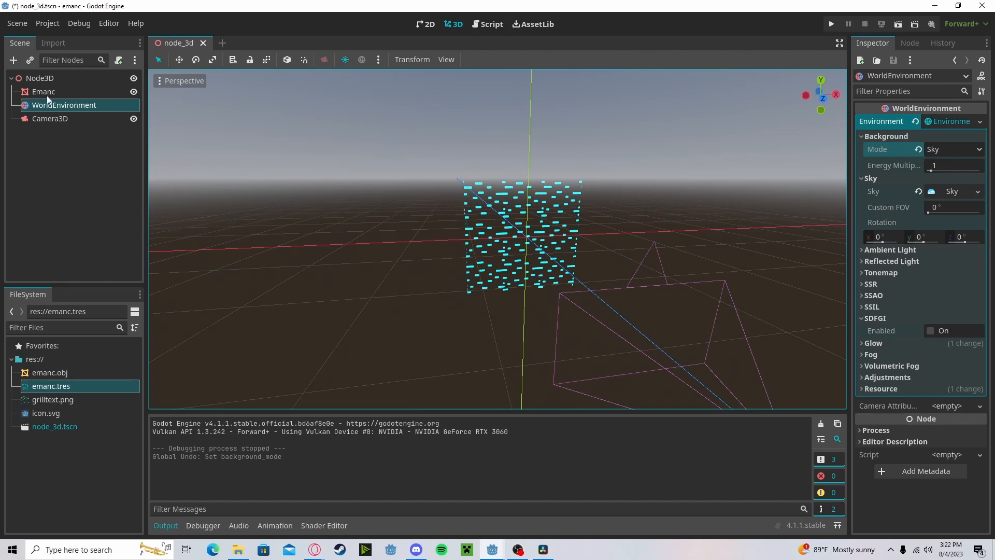
click(43, 91)
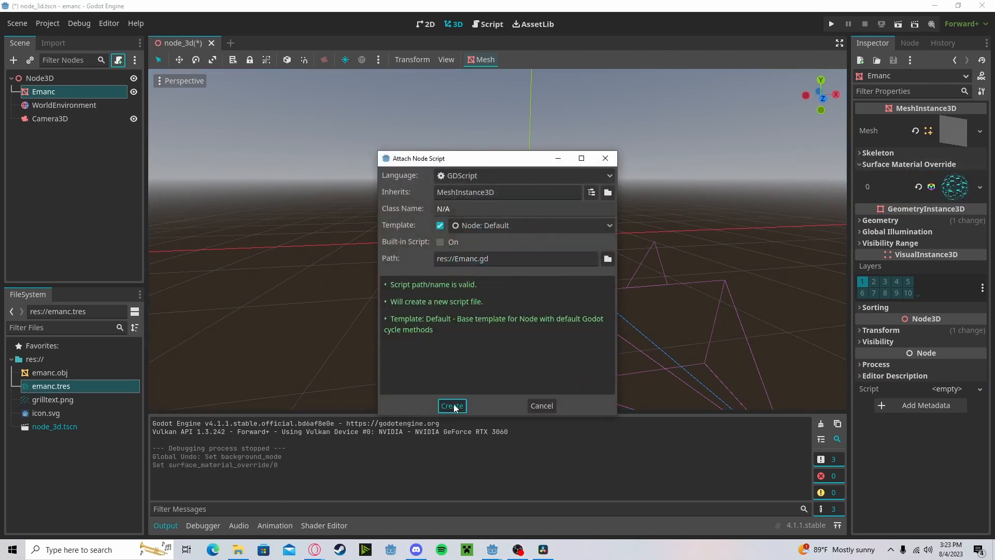
Create the default GDScript res://Emanc.gd attached to the Emanc node
click(452, 405)
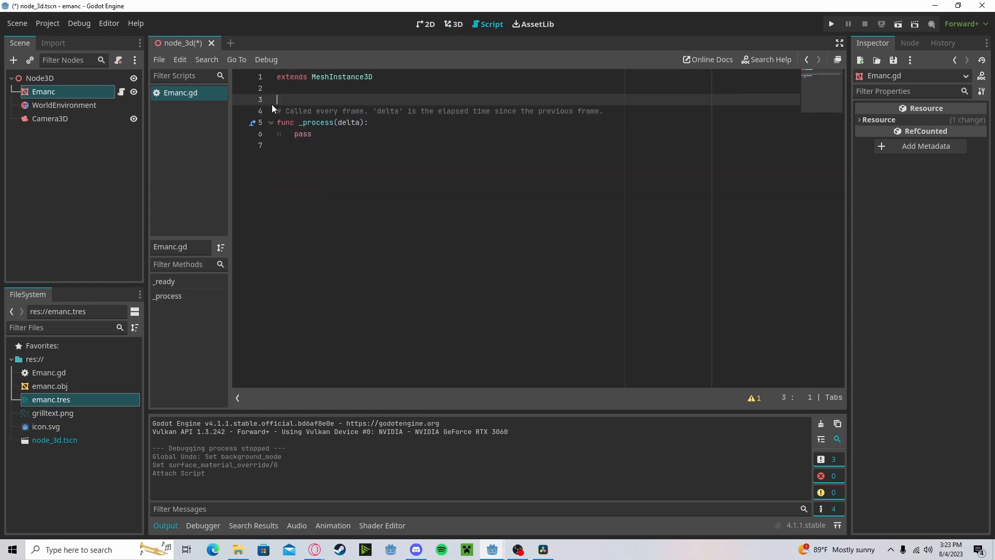
Declare var speed = 1, replace pass with uv1_offset.x += delta * speed, and run the project
text(var spee)
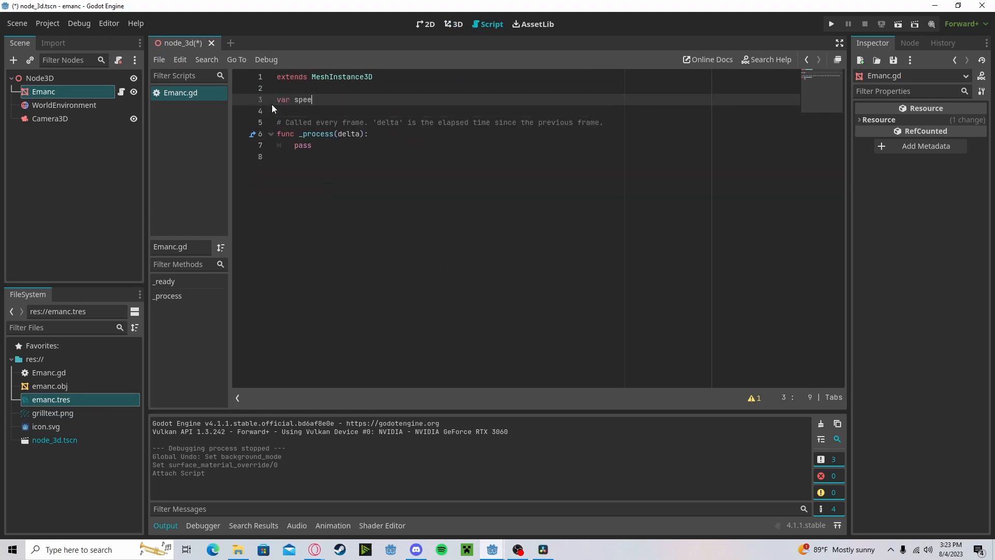
text(d = 1)
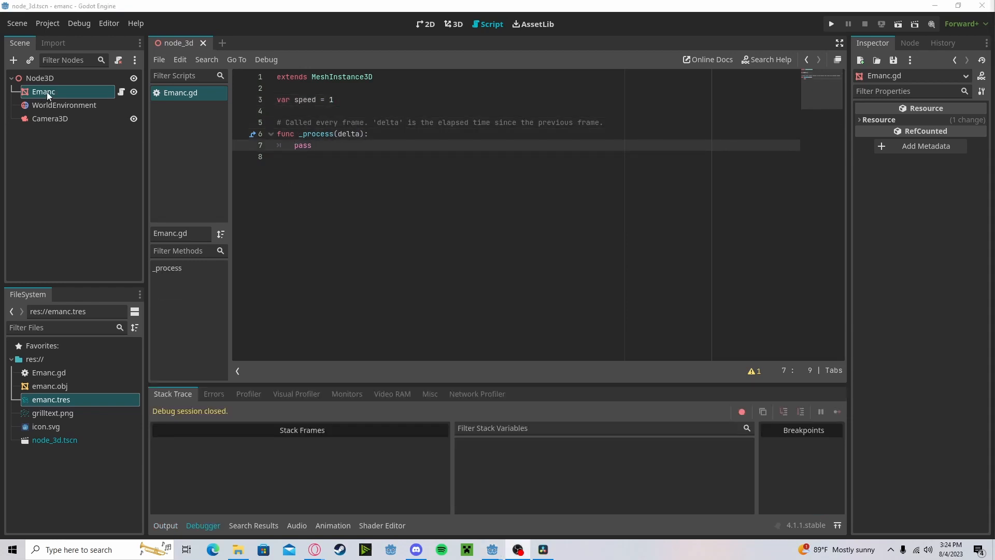
double_click(303, 145)
text(get_surface_override_material(0).)
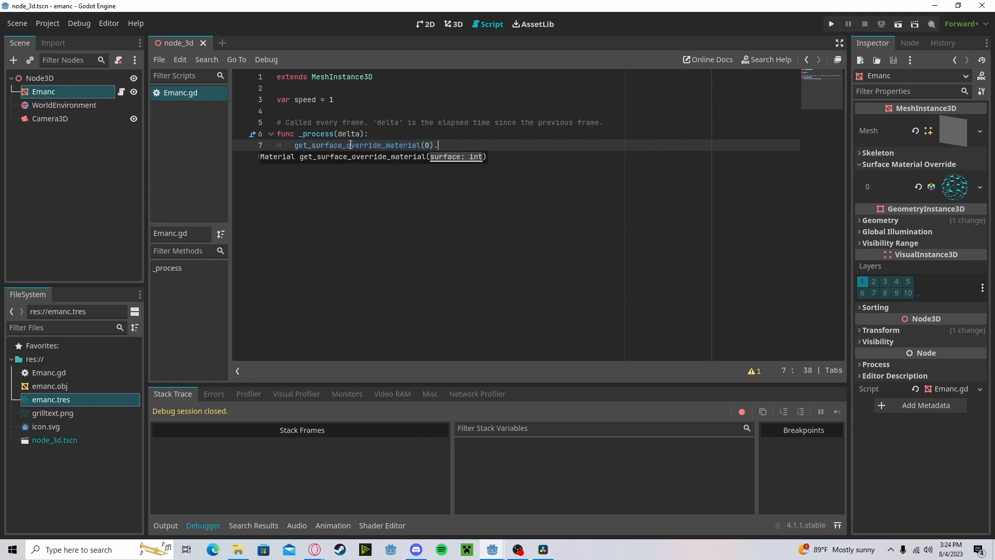
text(uv1)
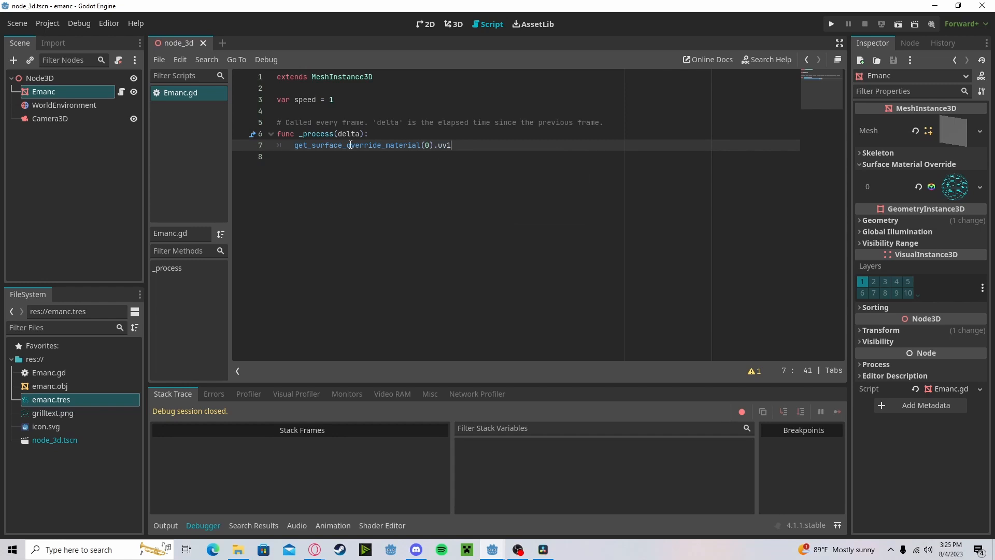
text(_offset)
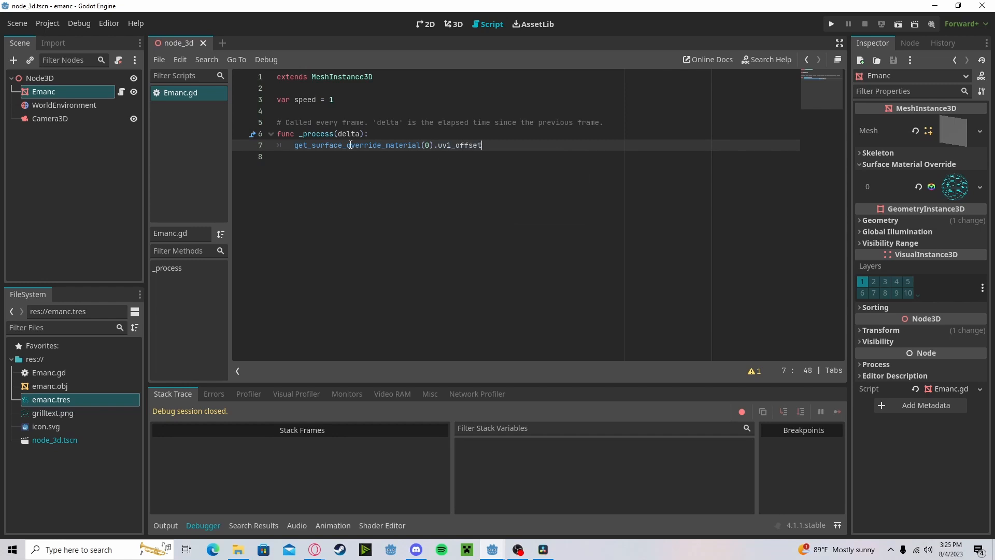
text(.x +=)
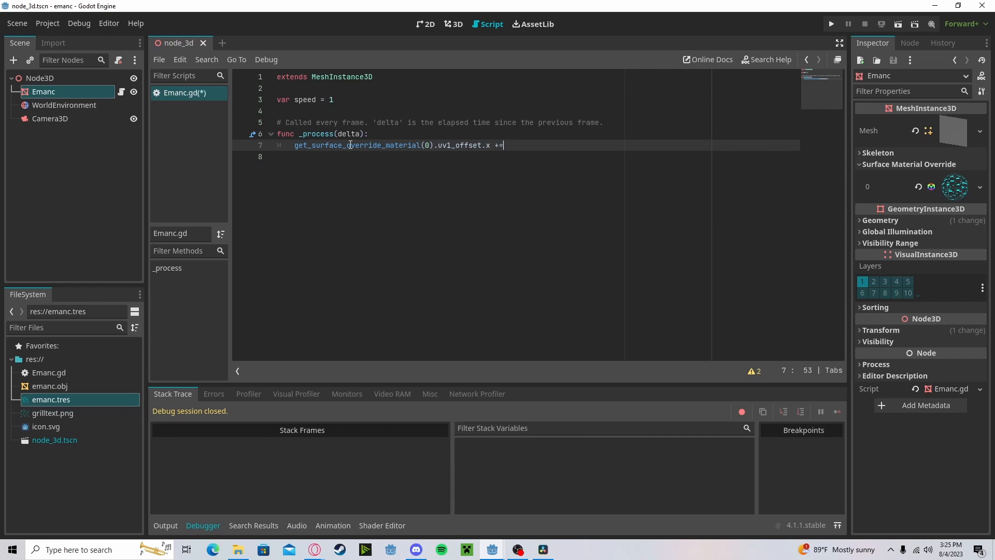
text(delta *)
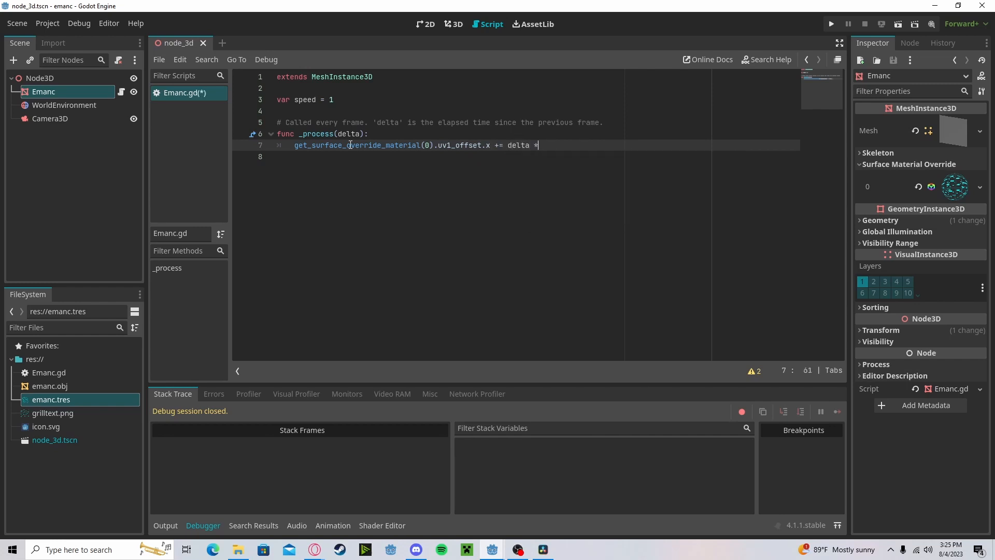
text(speed)
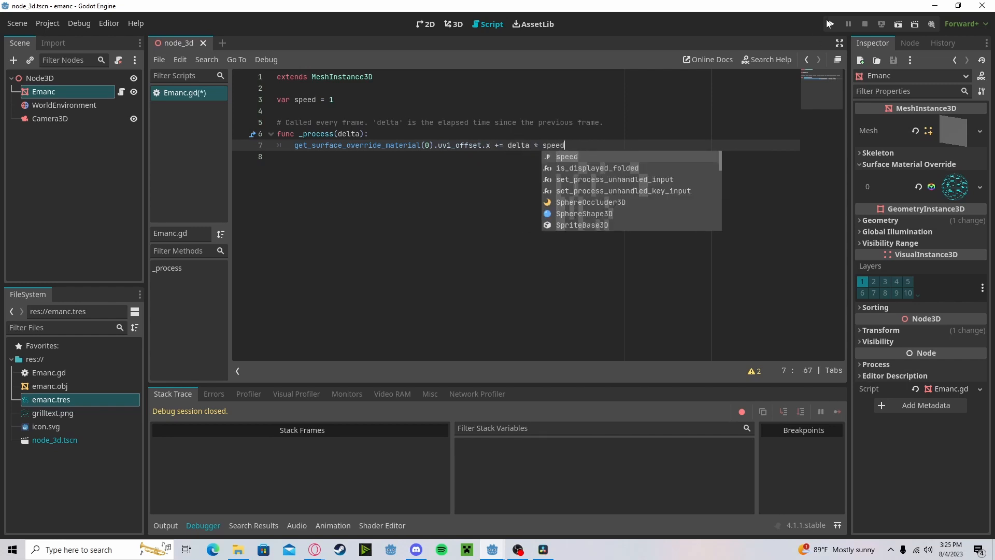
click(829, 24)
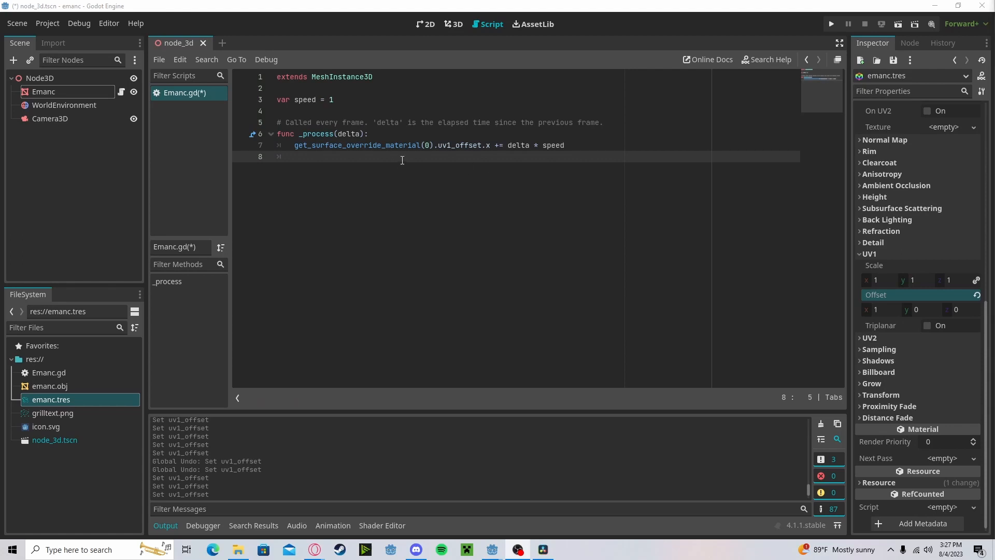
Add an if that sets uv1_offset.x back to 0 when it reaches 1, then run the scene
text(if get_surface_override_material(0).uv1_offset.x >= 1:)
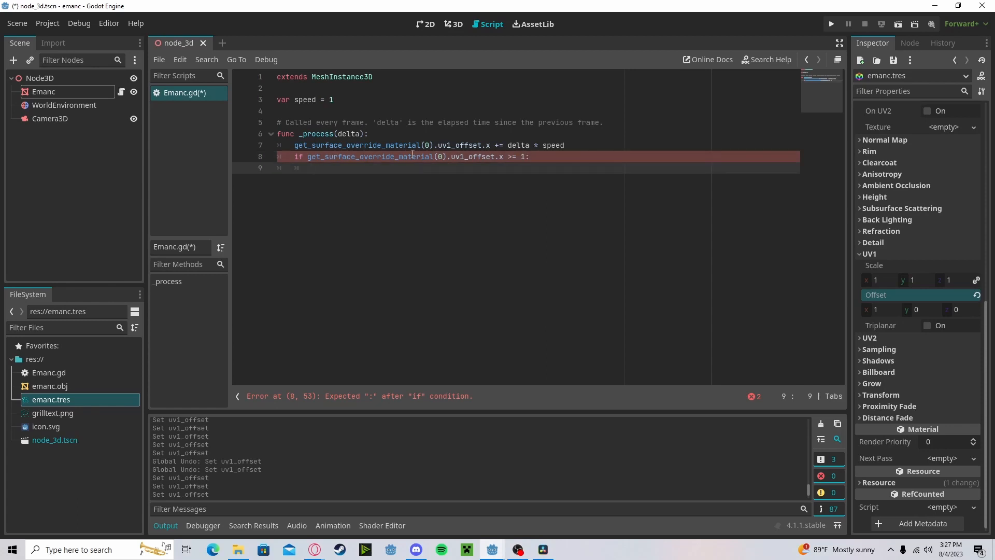
text(get_surface_override_material(0).uv1_offset.x)
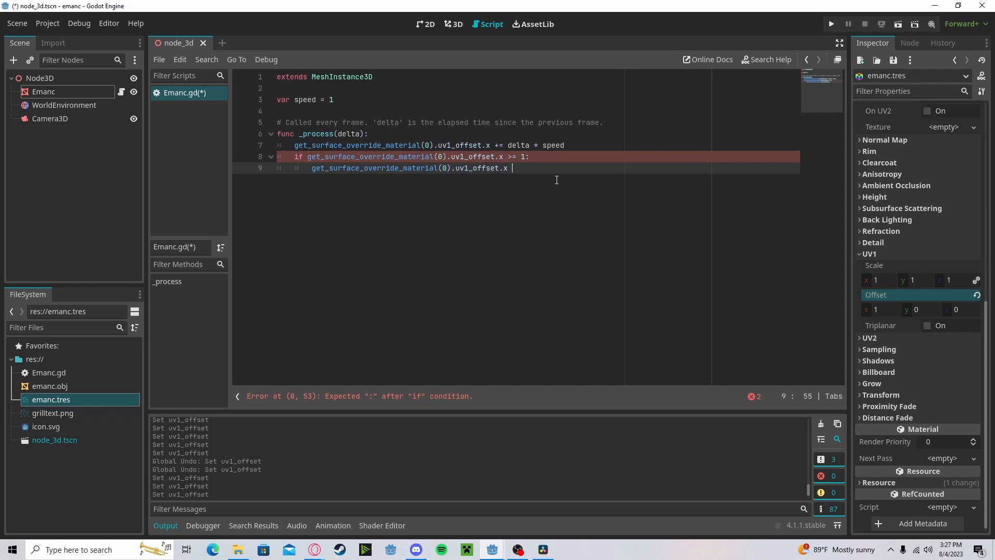
text(= 0)
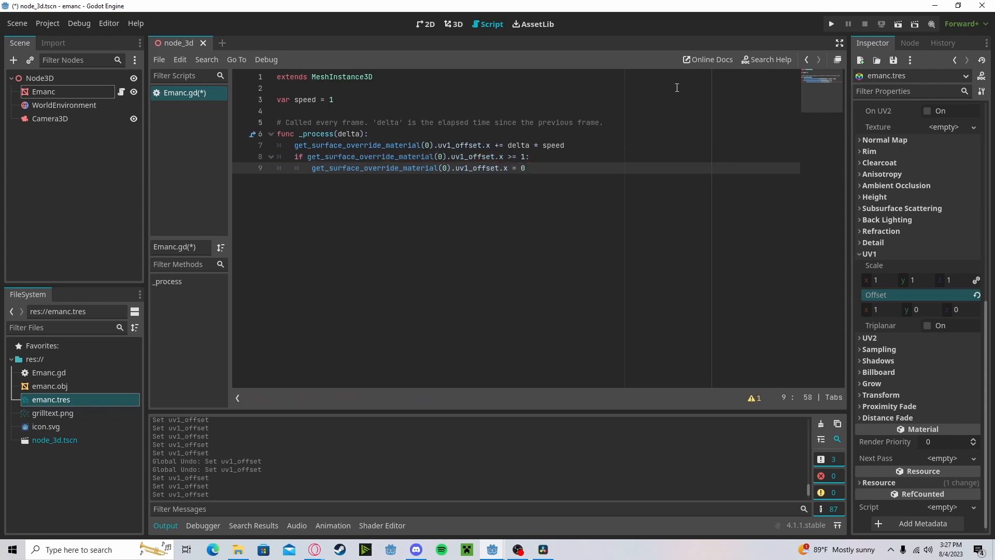
click(830, 23)
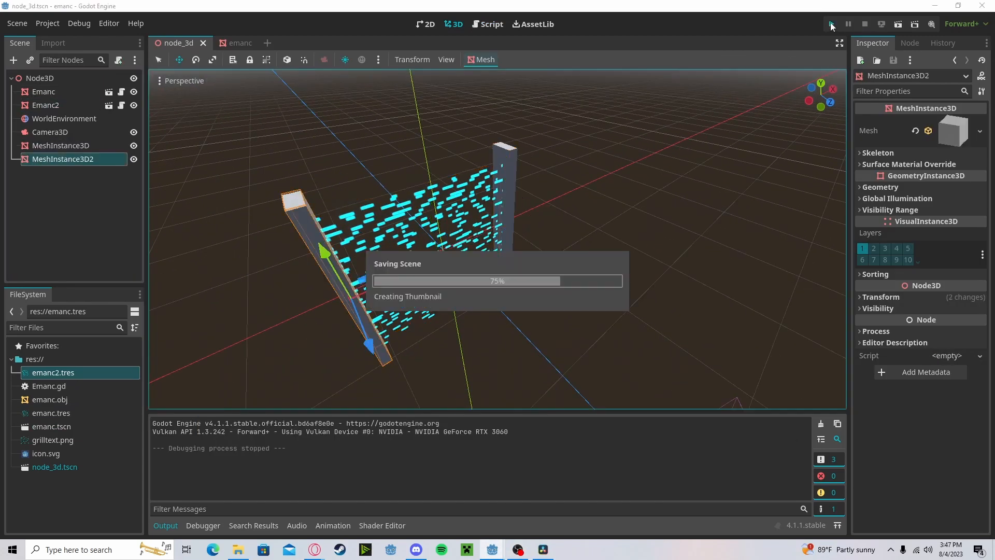
click(831, 24)
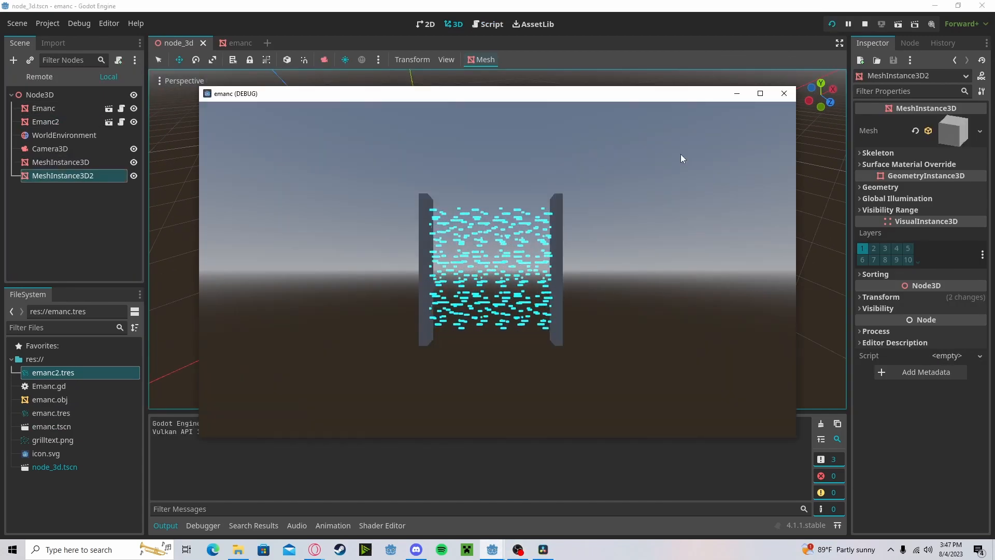